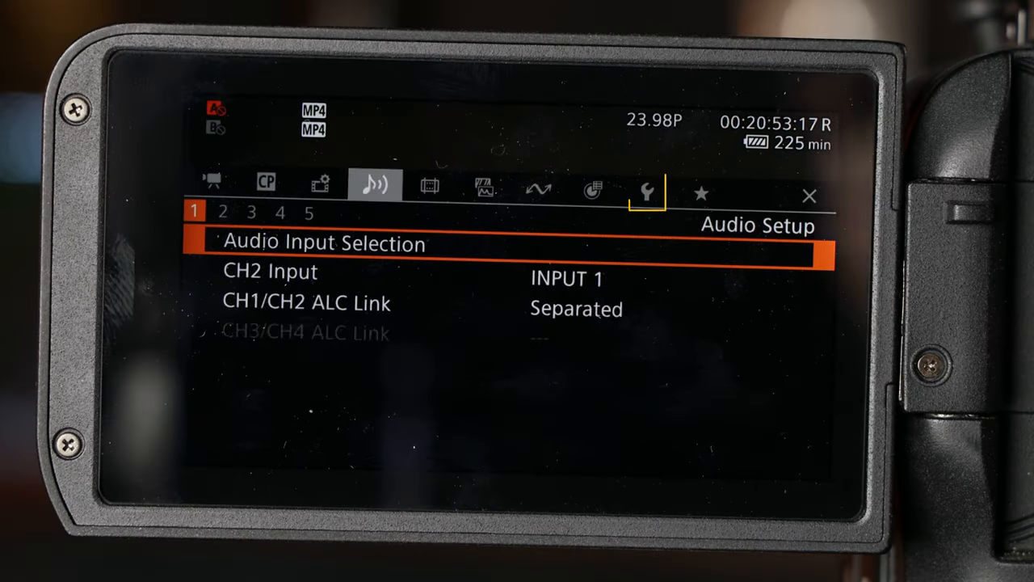
- Go to page 3 of the System Setup (wrench) menu, showing the time code settings
left_click(646, 190)
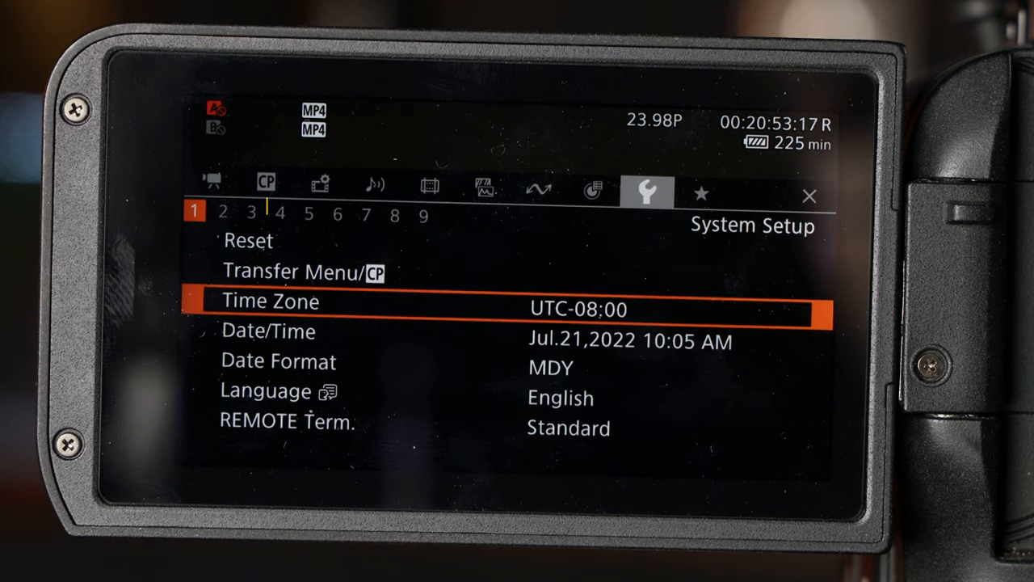
left_click(250, 214)
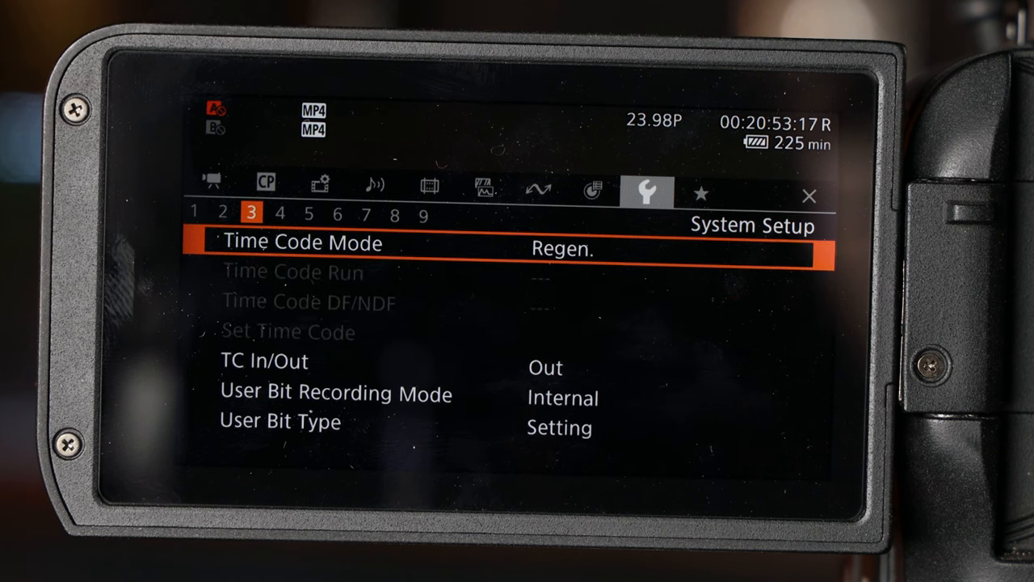
- Set Time Code Mode to Preset and Time Code Run to Free Run
left_click(561, 248)
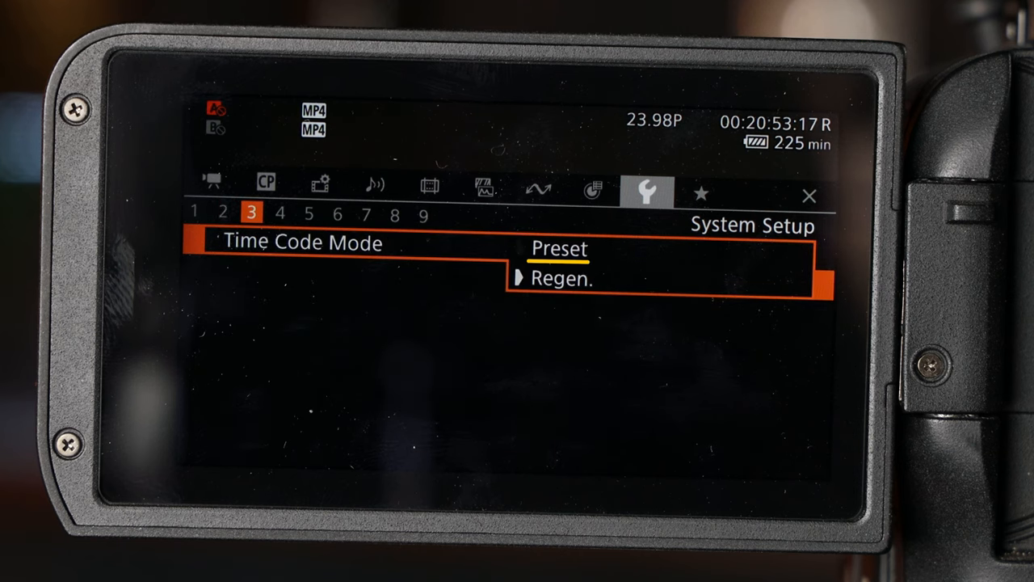
left_click(559, 248)
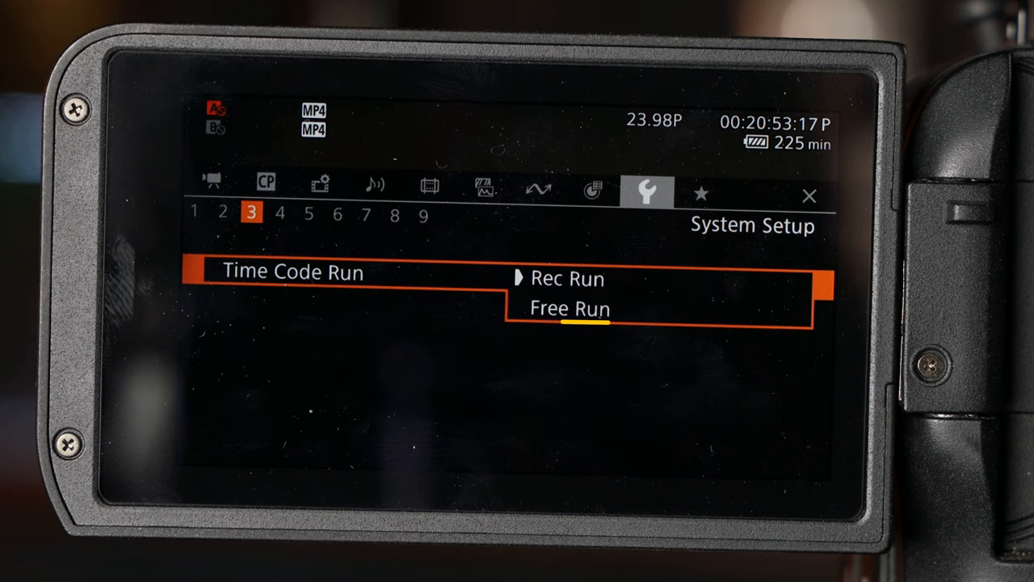
left_click(570, 309)
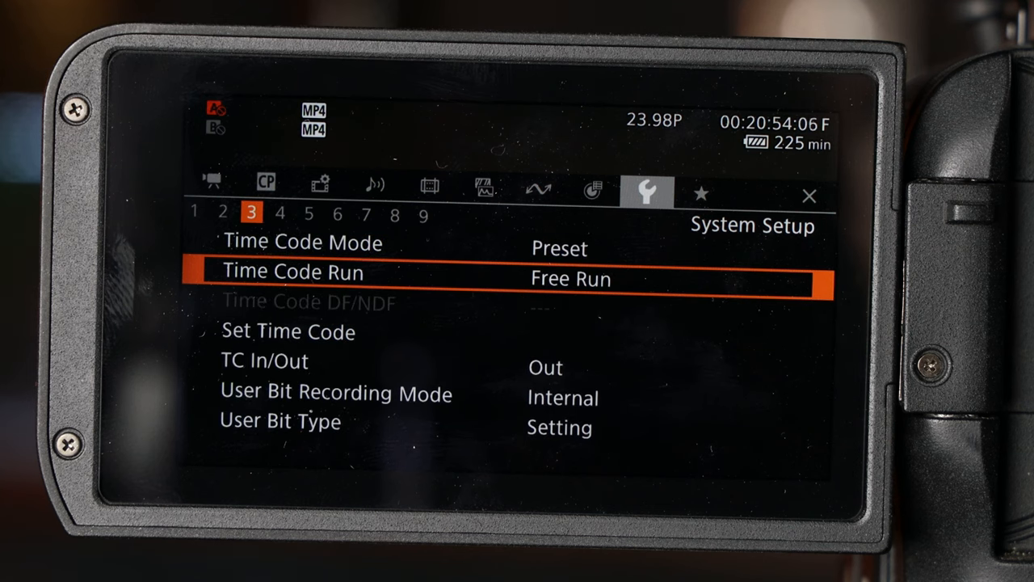
left_click(263, 361)
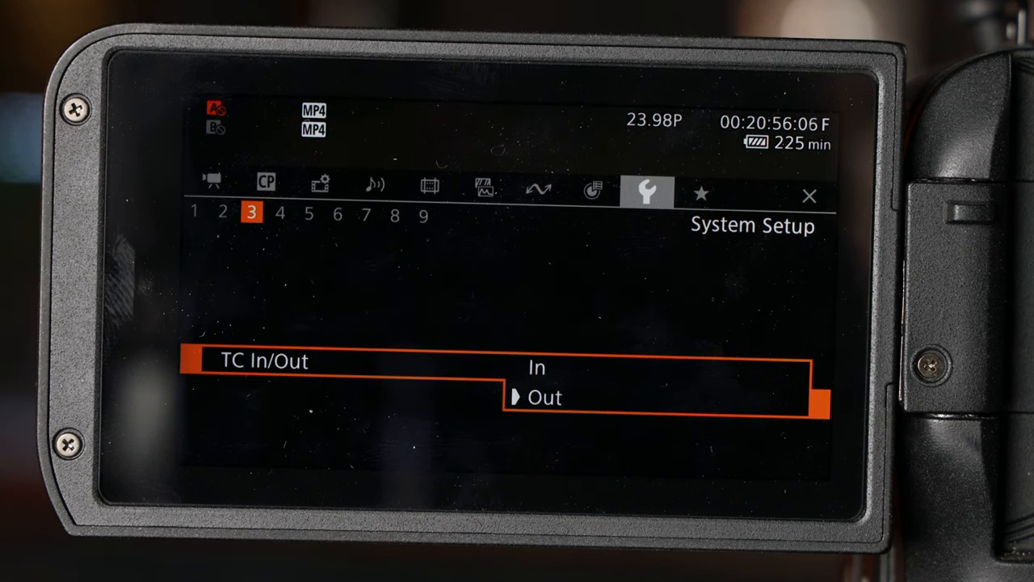